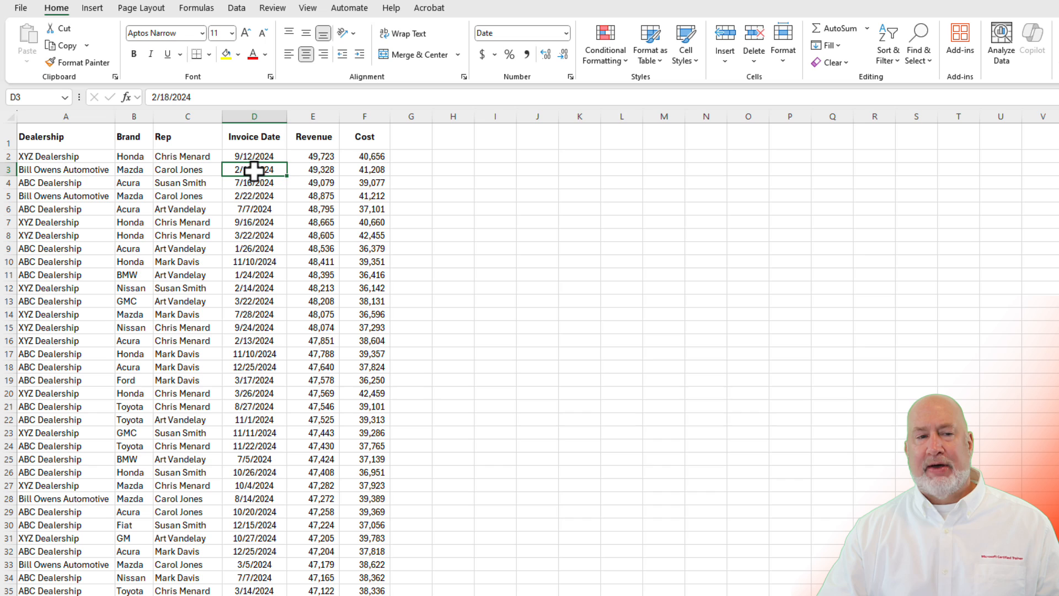
mouse_move(471, 19)
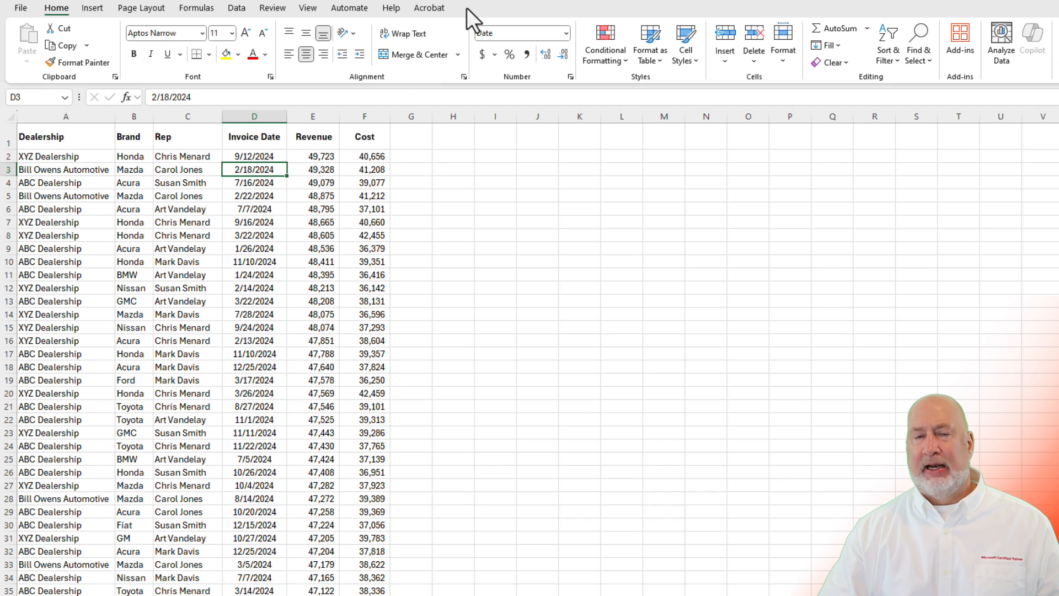
Have Copilot convert the dealership sales range A1:F1064 into an Excel table.
left_click(254, 156)
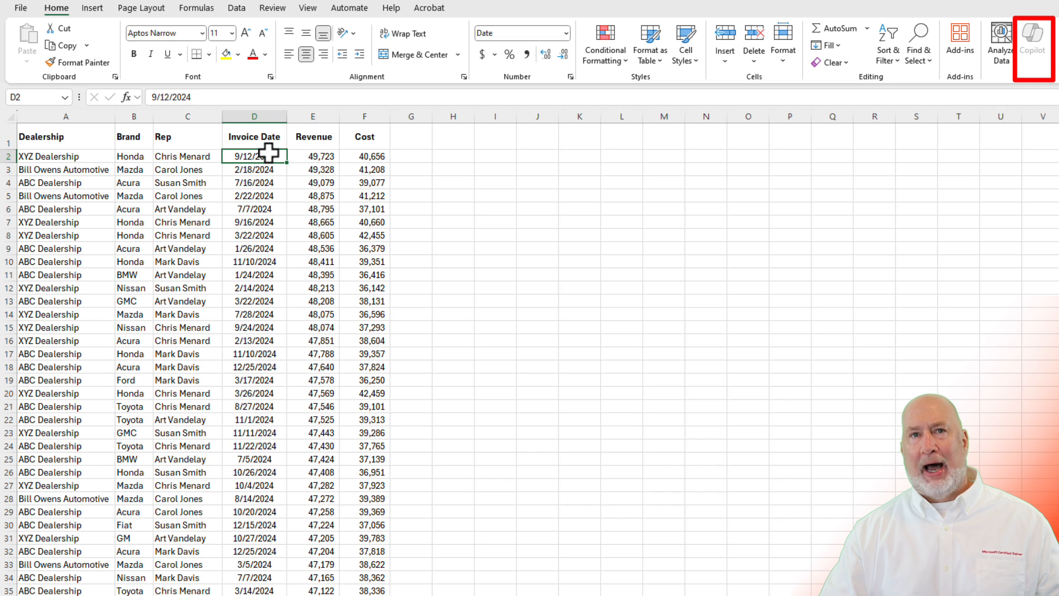
mouse_move(255, 155)
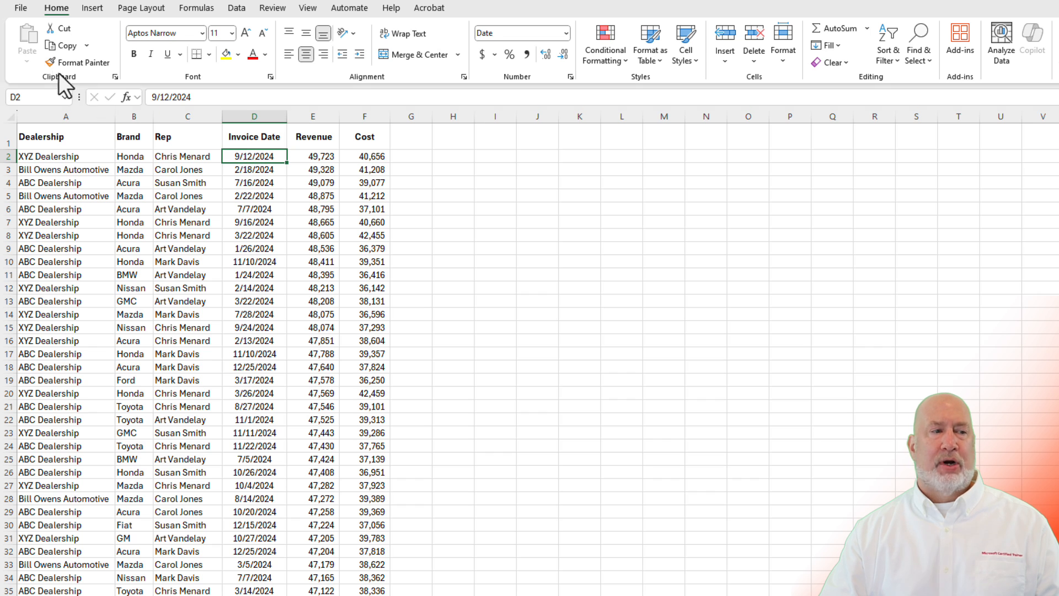
left_click(19, 8)
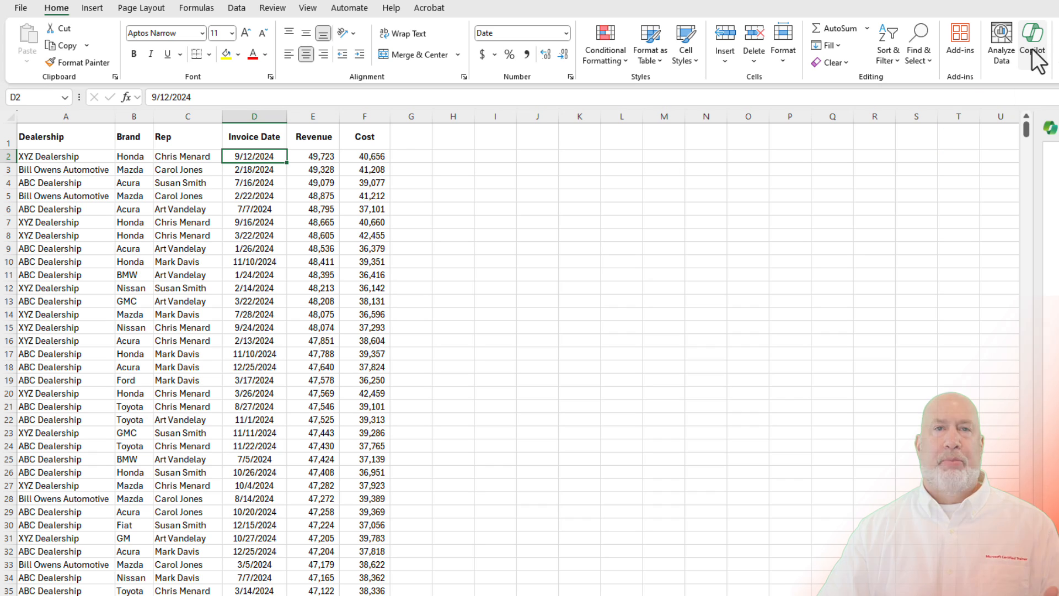
left_click(1032, 43)
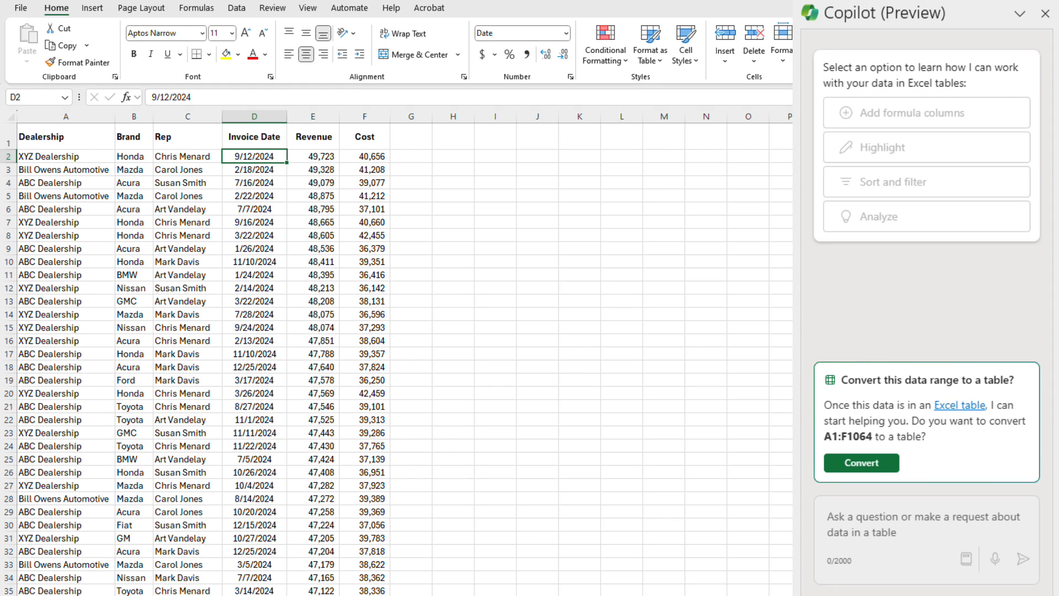
mouse_move(861, 462)
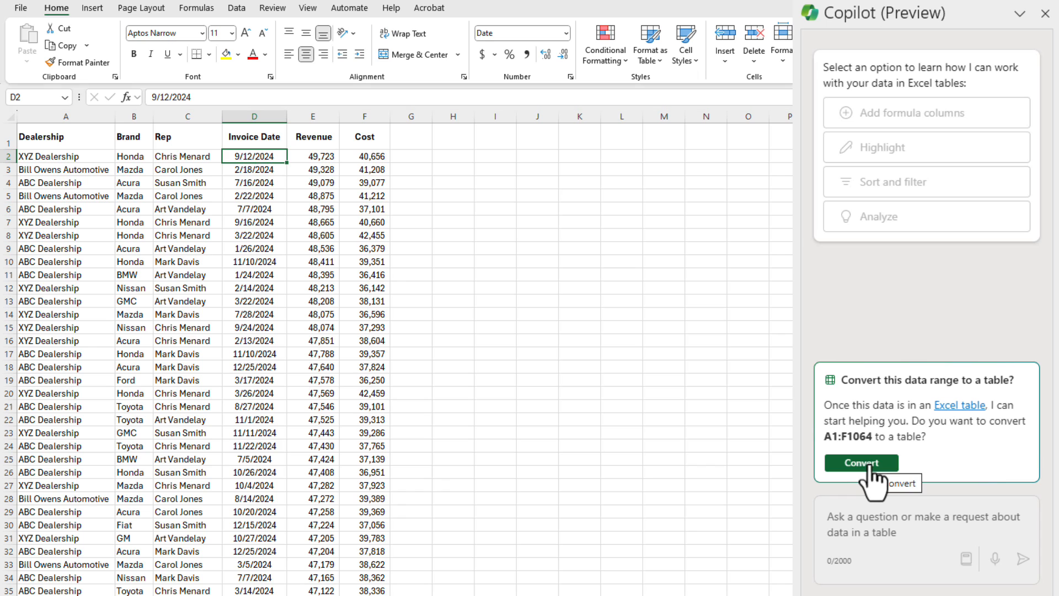
left_click(861, 463)
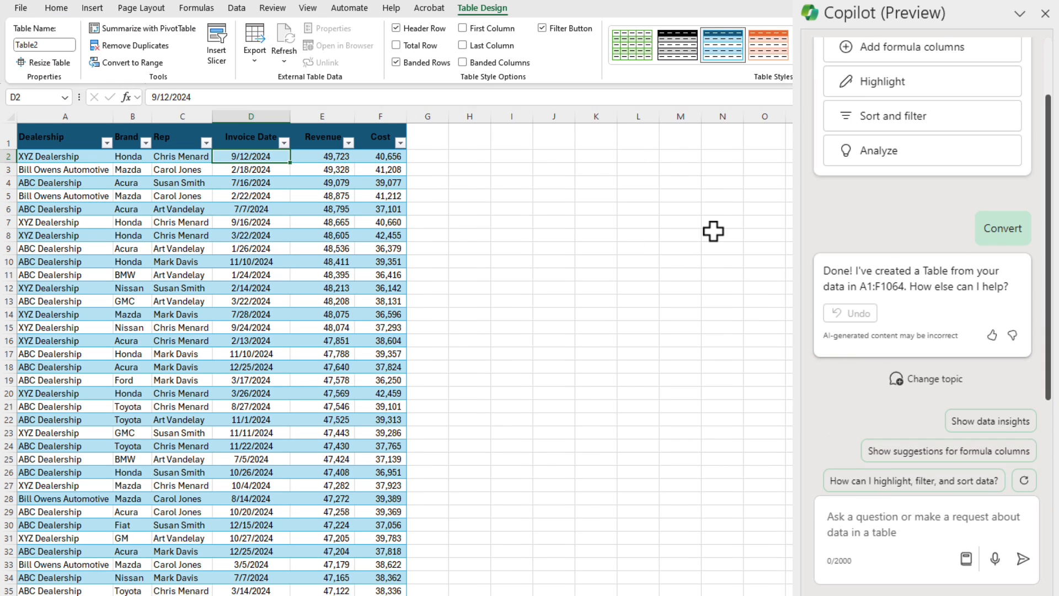
Ask Copilot for formula column suggestions on the green-banded sales table.
left_click(631, 44)
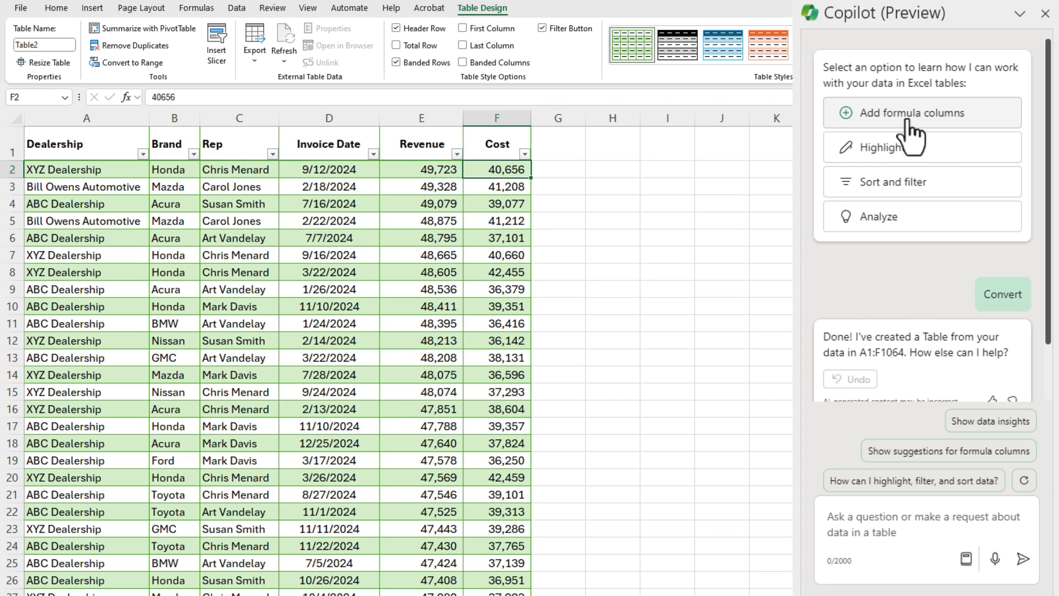
left_click(920, 112)
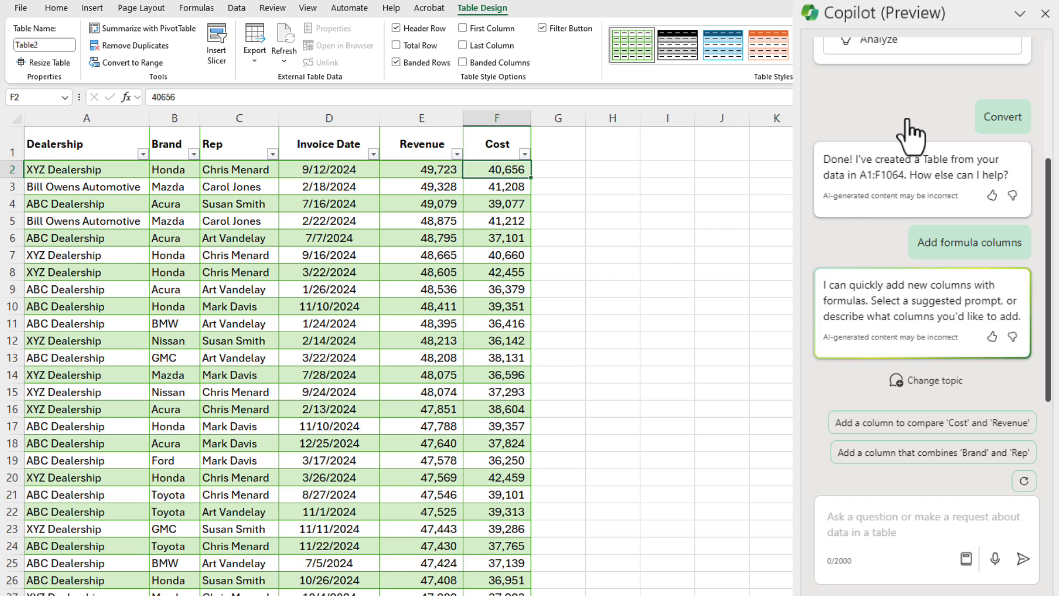
mouse_move(1047, 340)
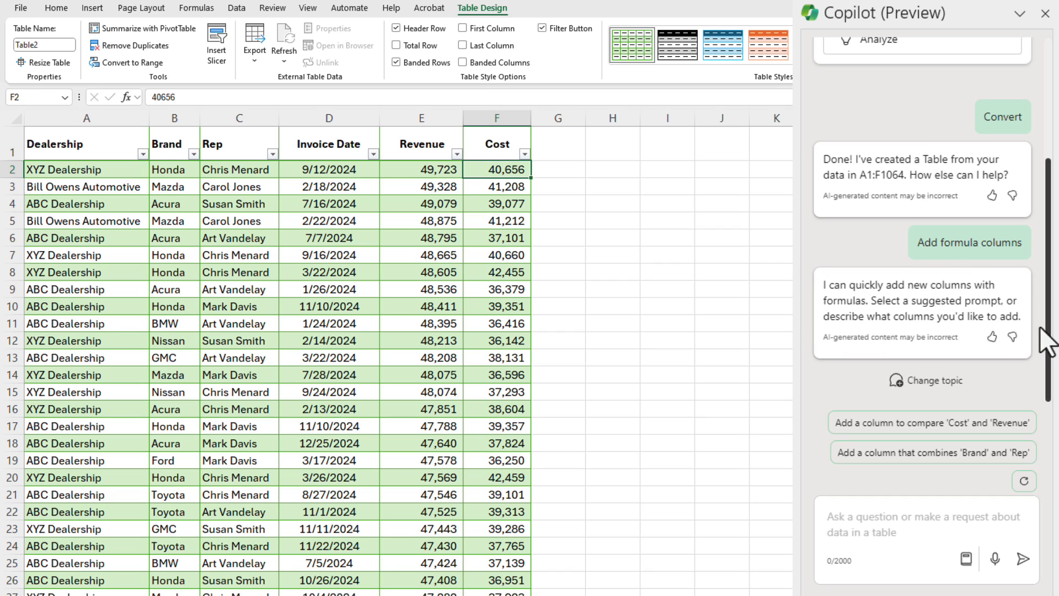
mouse_move(949, 299)
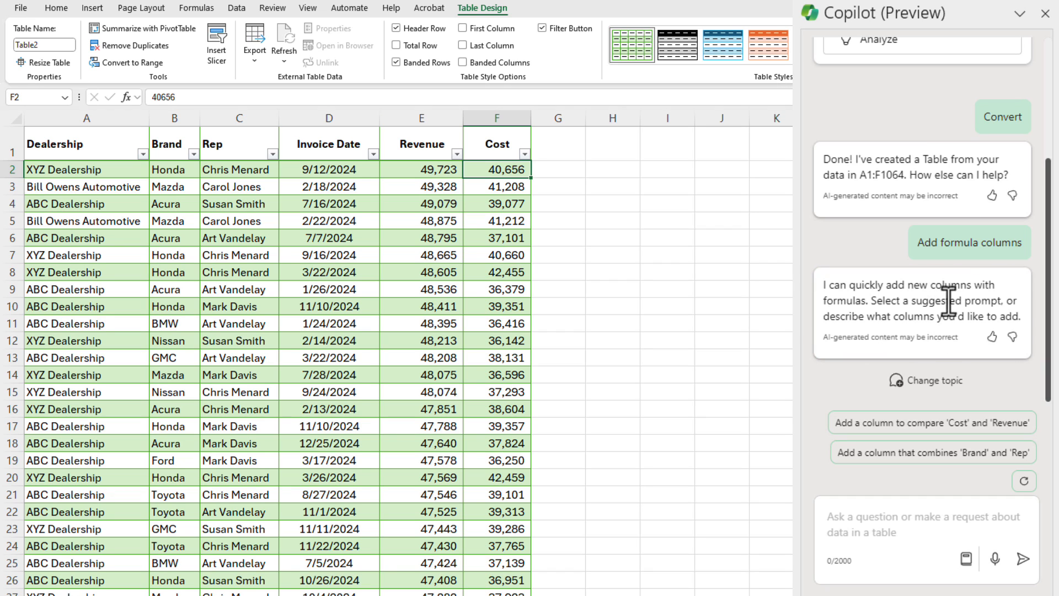
mouse_move(933, 423)
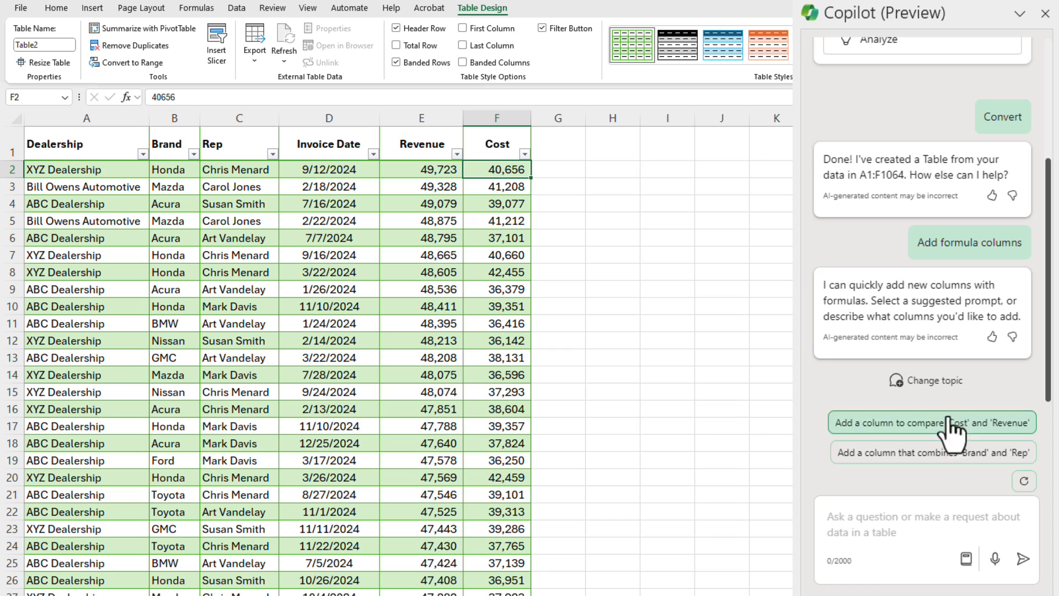
mouse_move(932, 452)
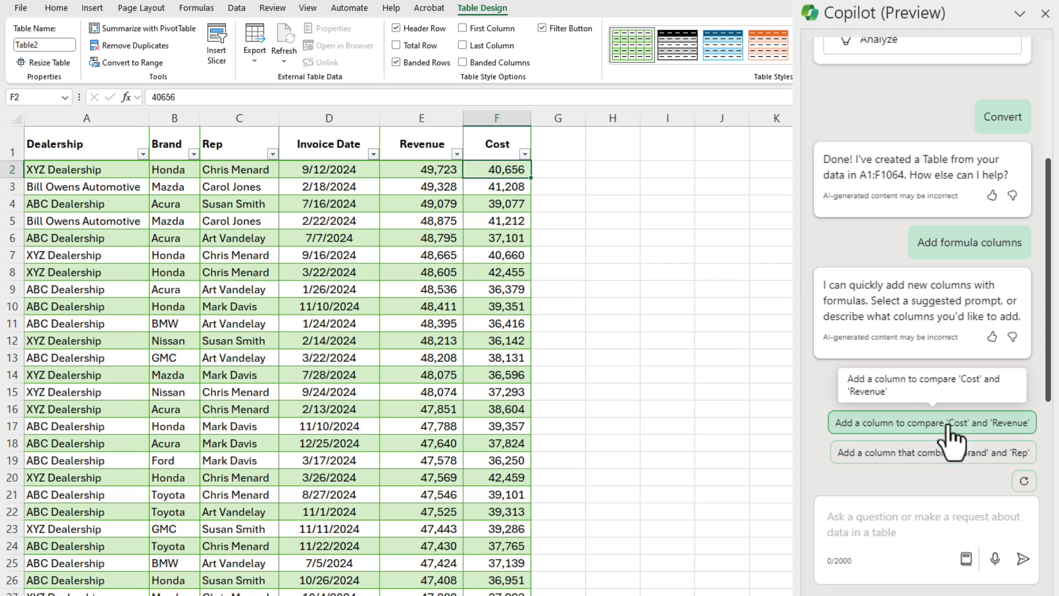
left_click(932, 423)
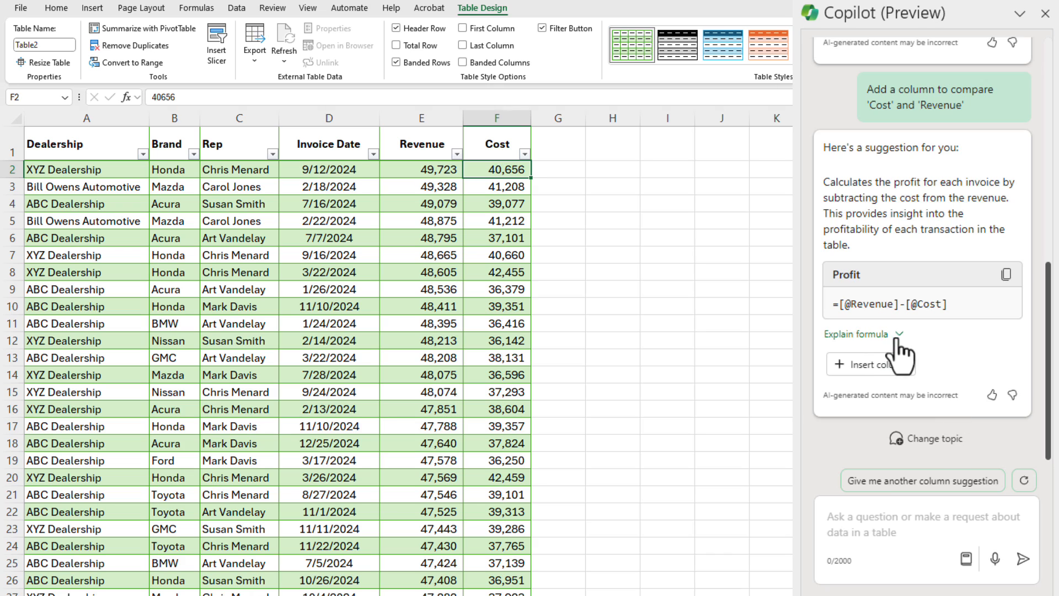
left_click(861, 333)
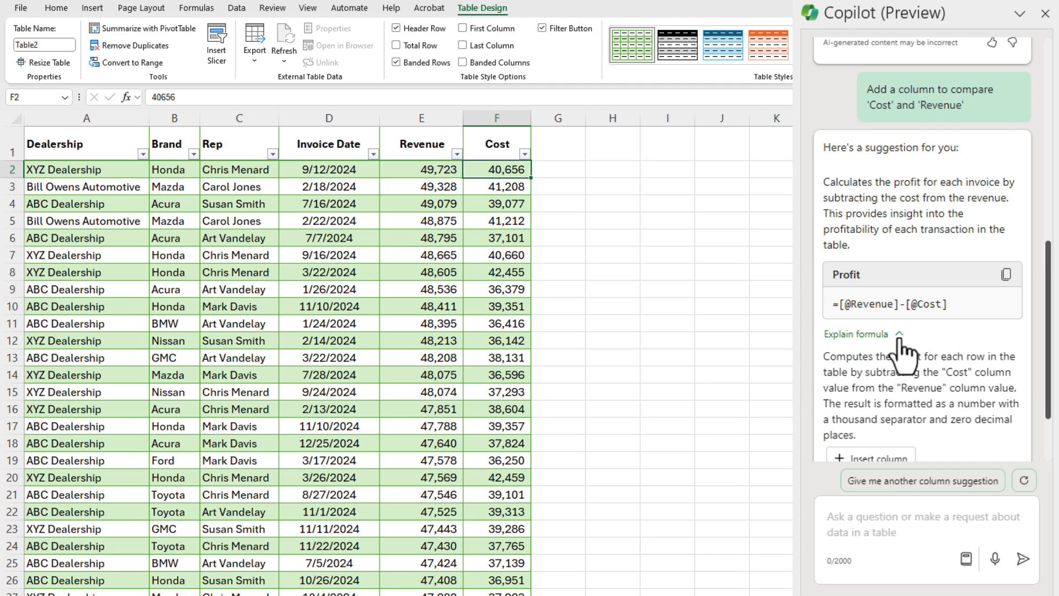
left_click(855, 333)
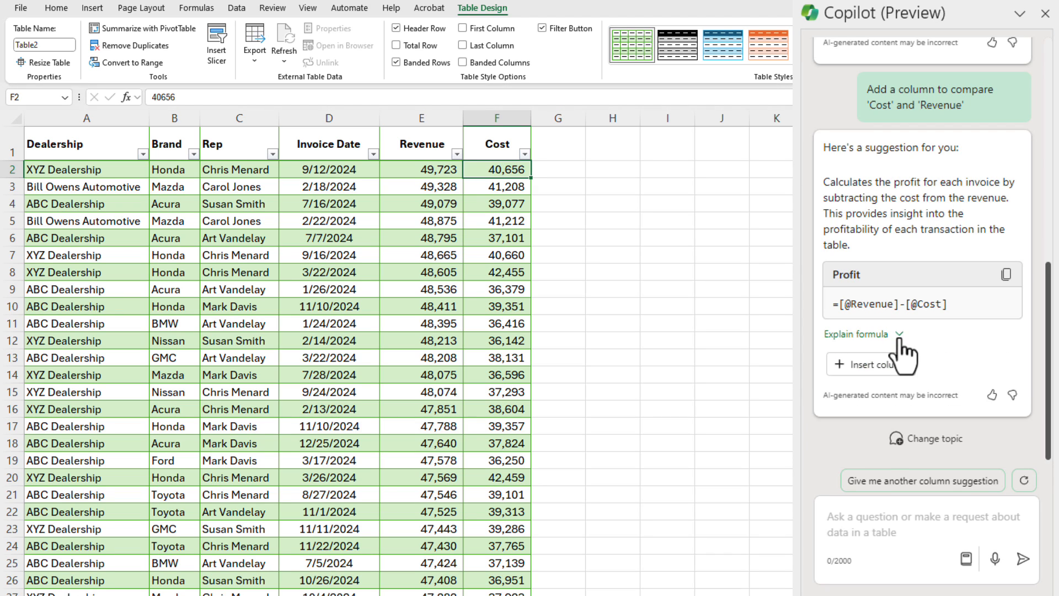
mouse_move(937, 357)
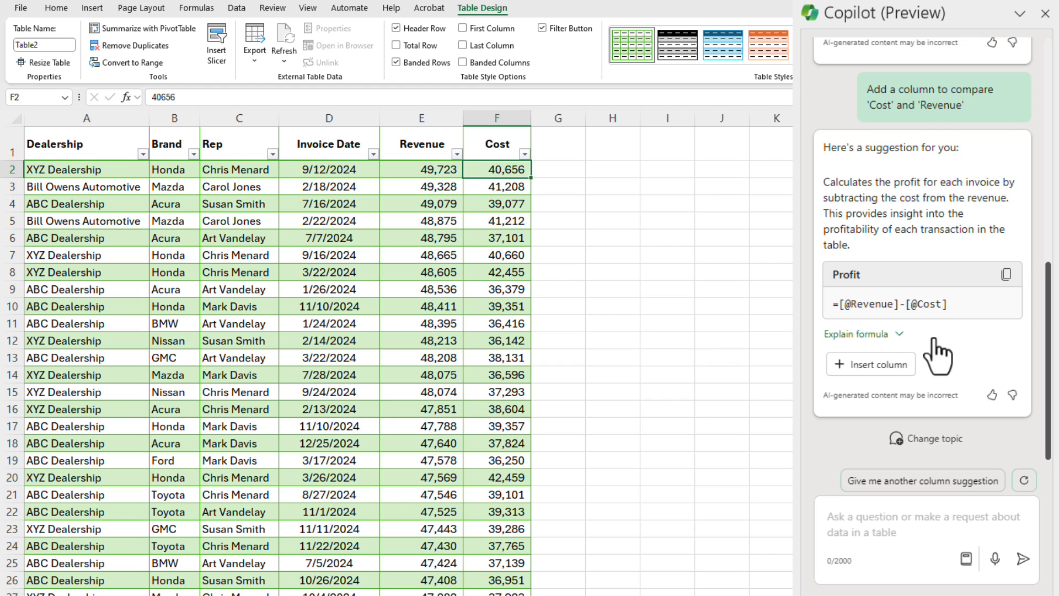
left_click(870, 363)
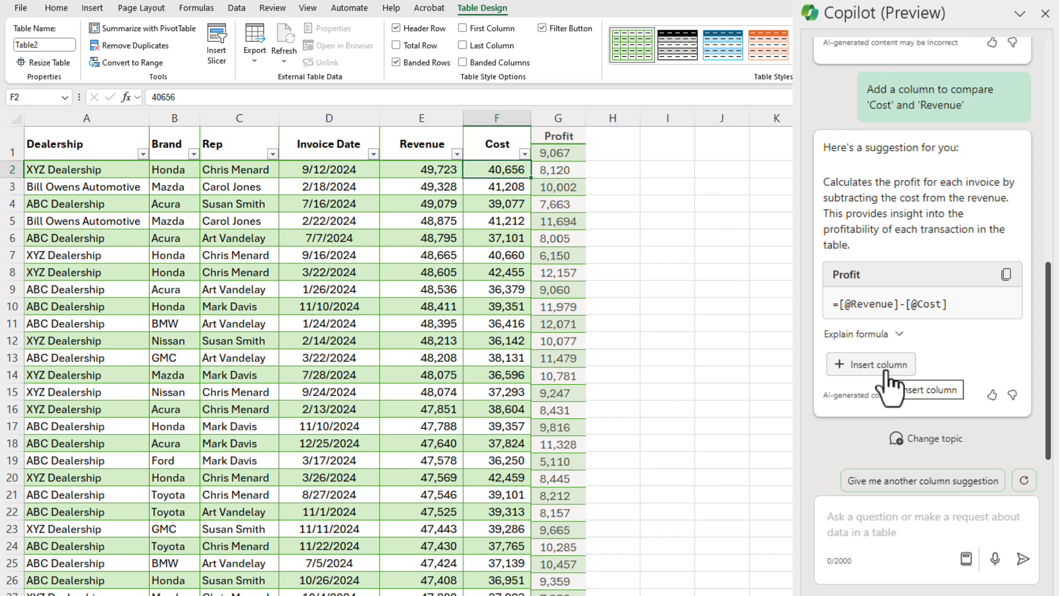
Insert the Profit column as column G and check its formula in the first cell.
left_click(871, 364)
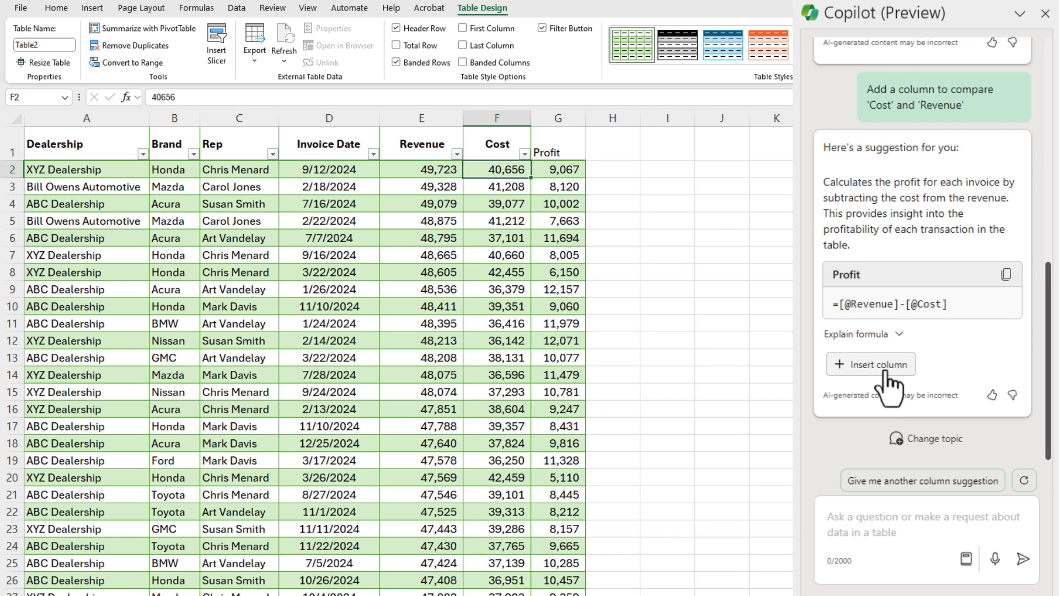
left_click(870, 364)
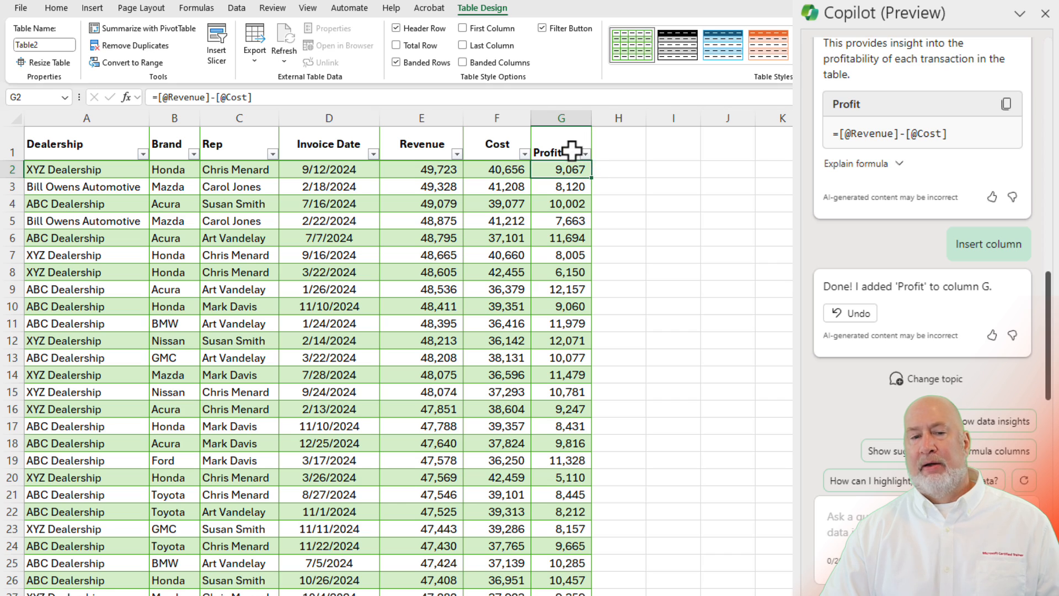
left_click(56, 8)
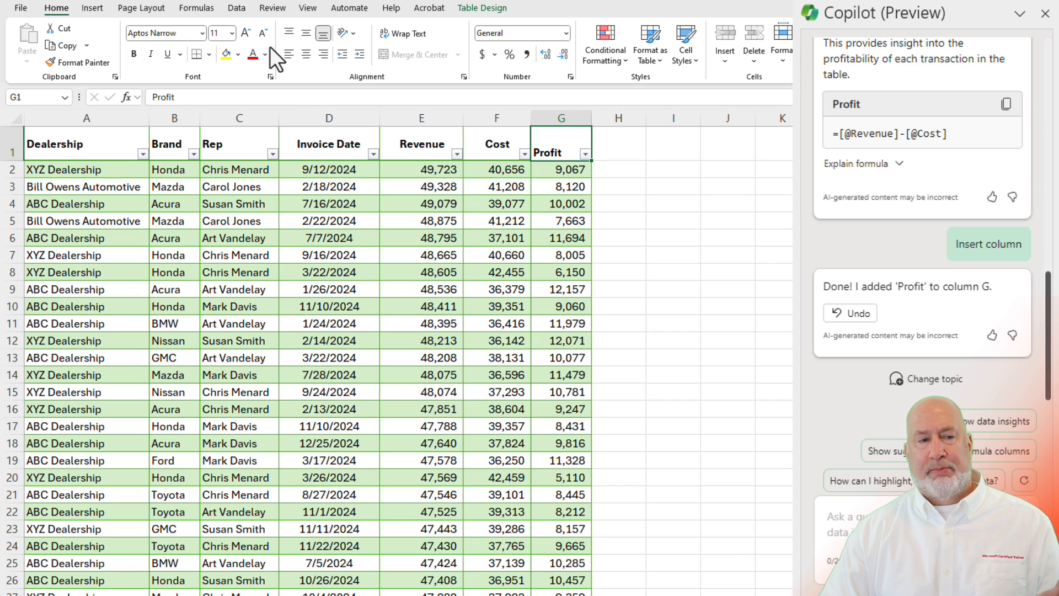
left_click(560, 169)
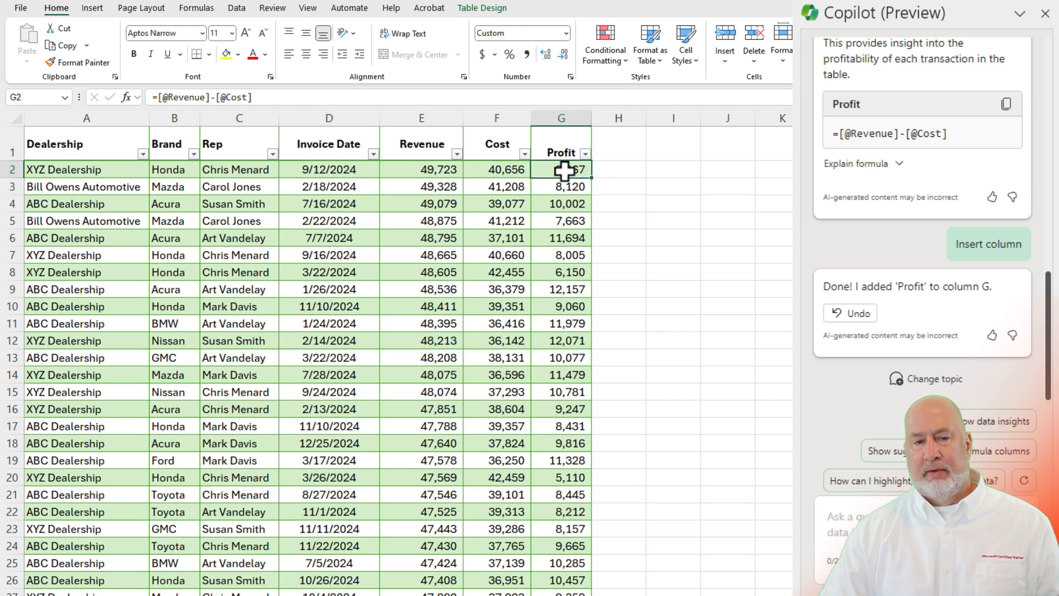
mouse_move(570, 186)
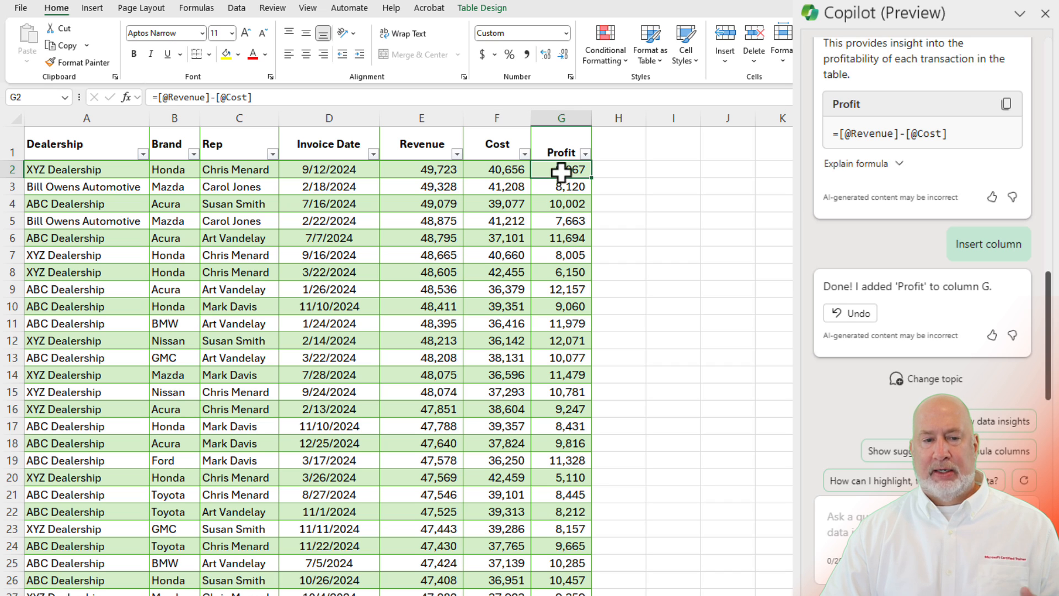
Test Profit by changing the first Revenue value to 40, then restore it.
left_click(421, 169)
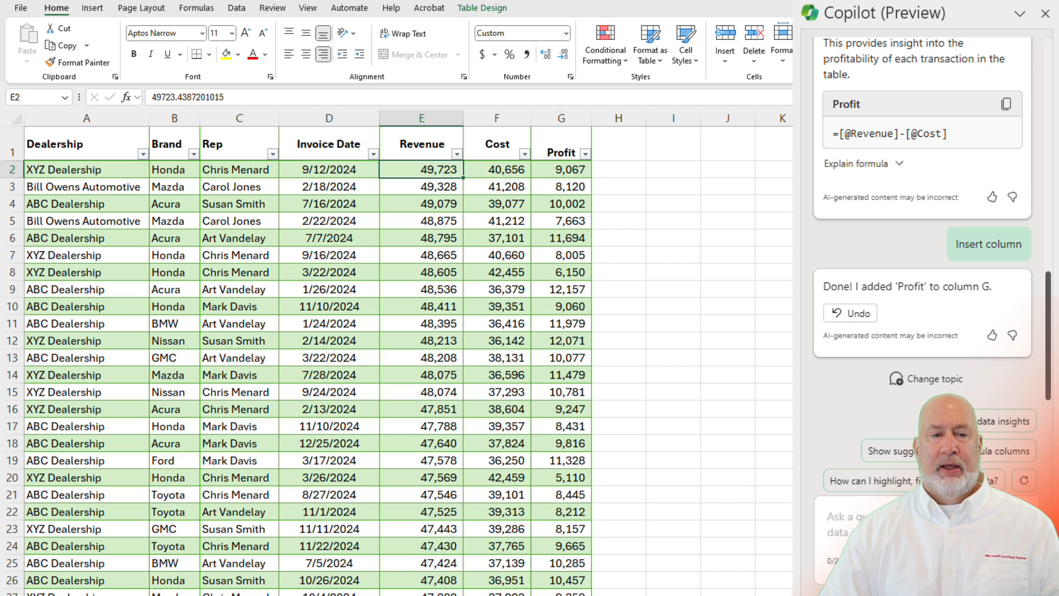
type("40,656")
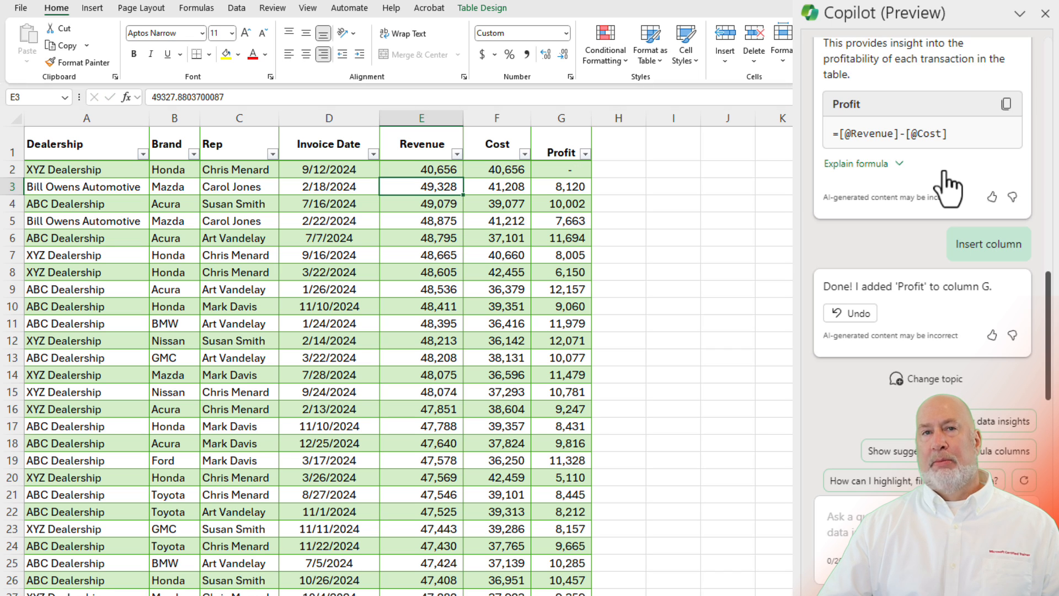
left_click(420, 169)
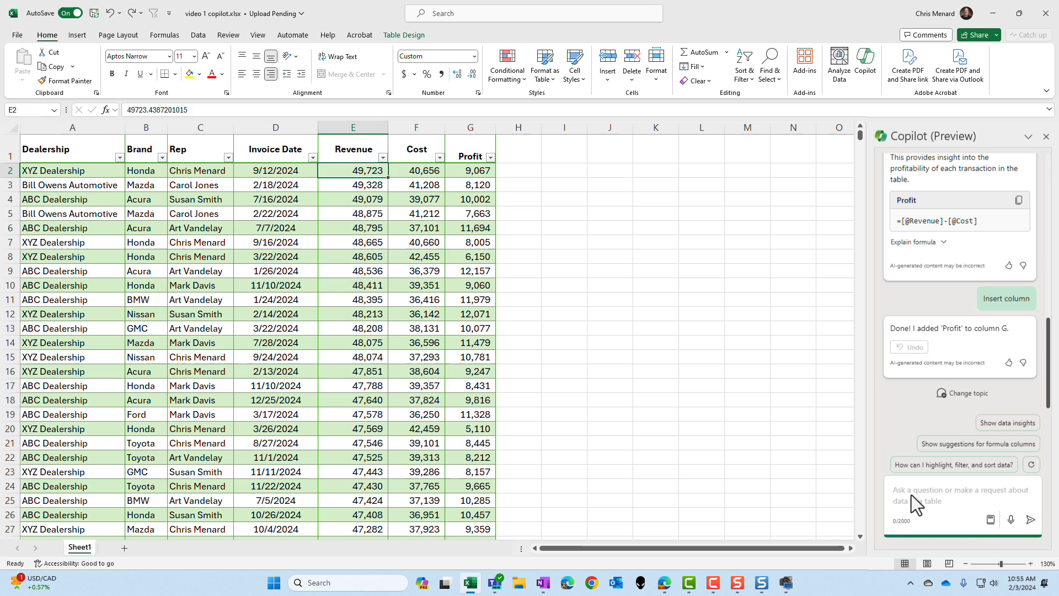
type("a")
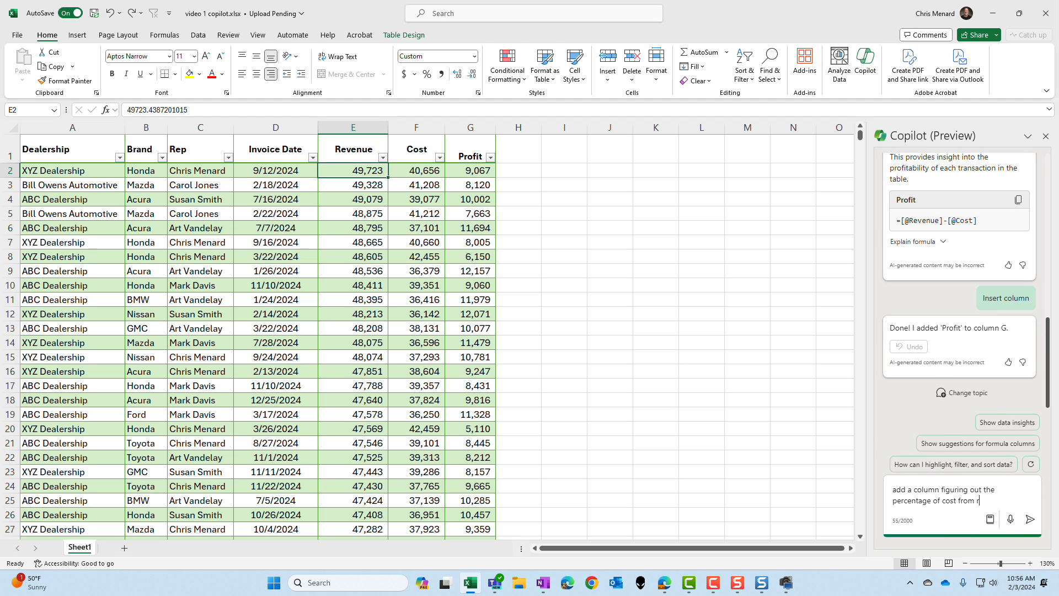
type("evenue")
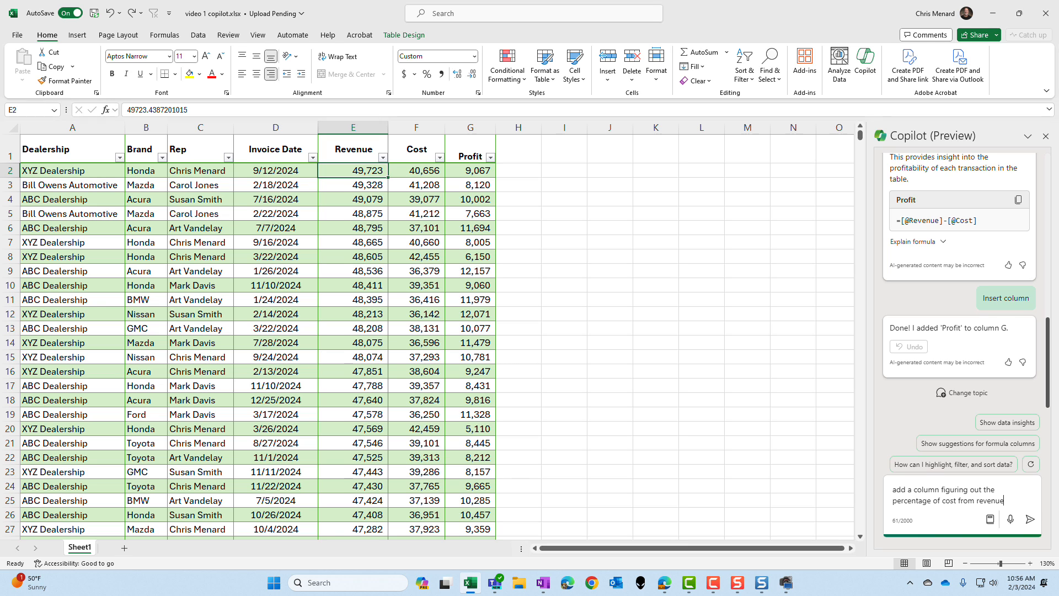
left_click(1030, 518)
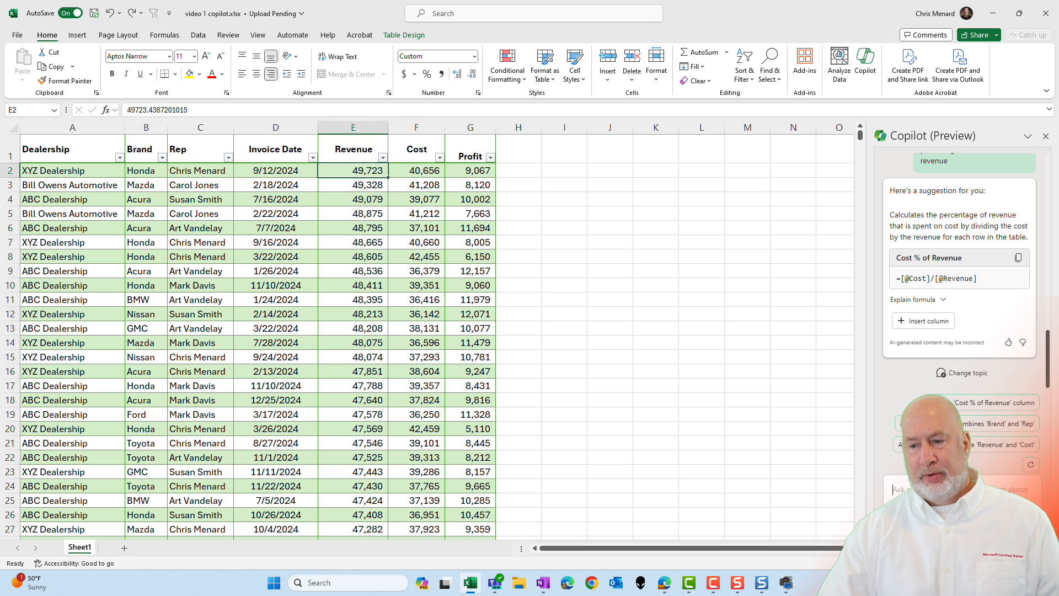
left_click(922, 320)
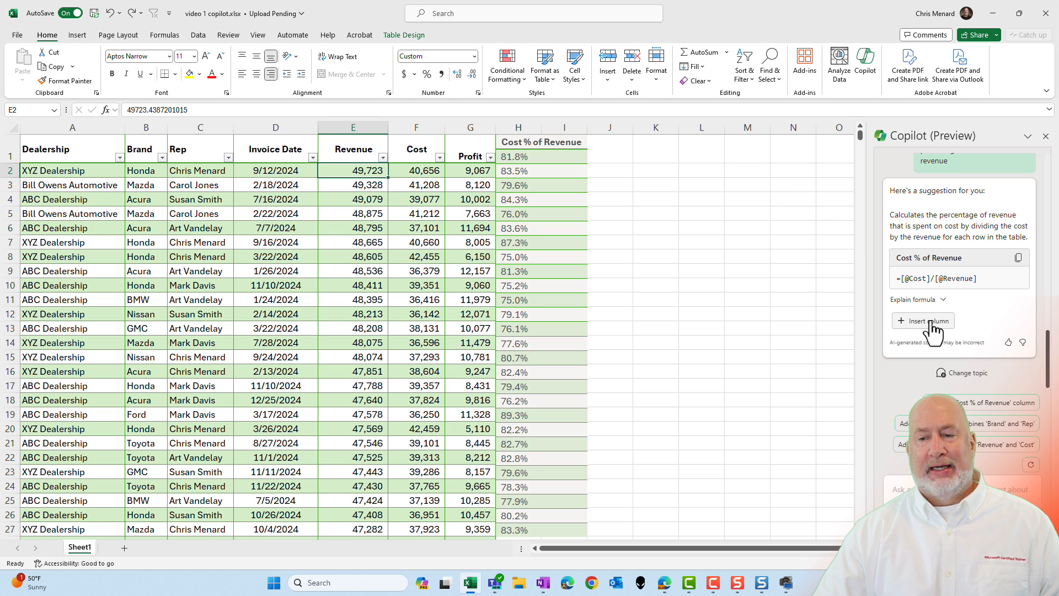
Insert Cost % of Revenue as column H, test with Revenue 1, restore 49723.4387201015, and view its formula.
left_click(922, 320)
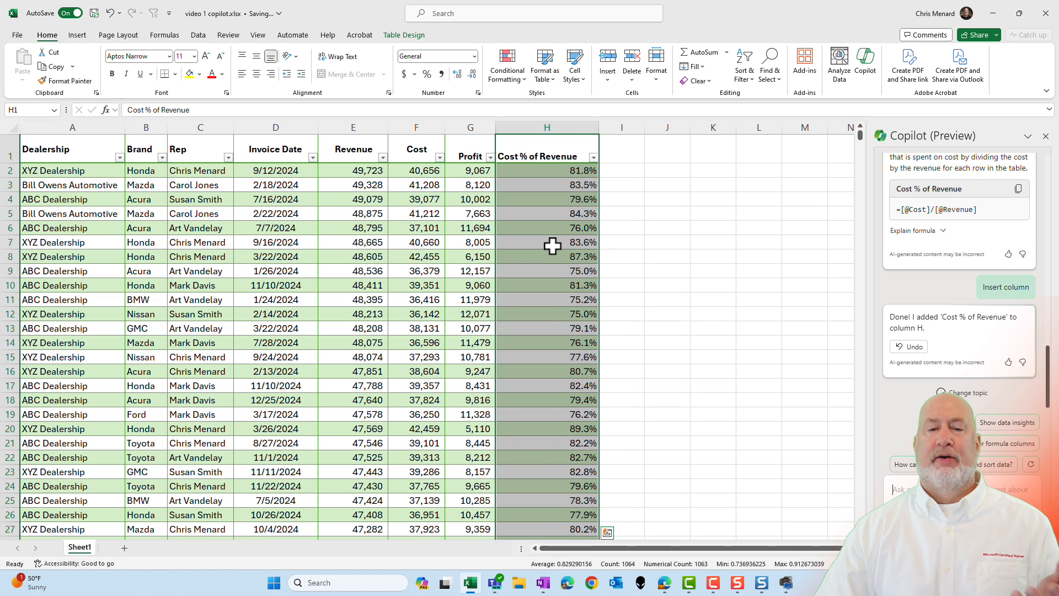
left_click(548, 170)
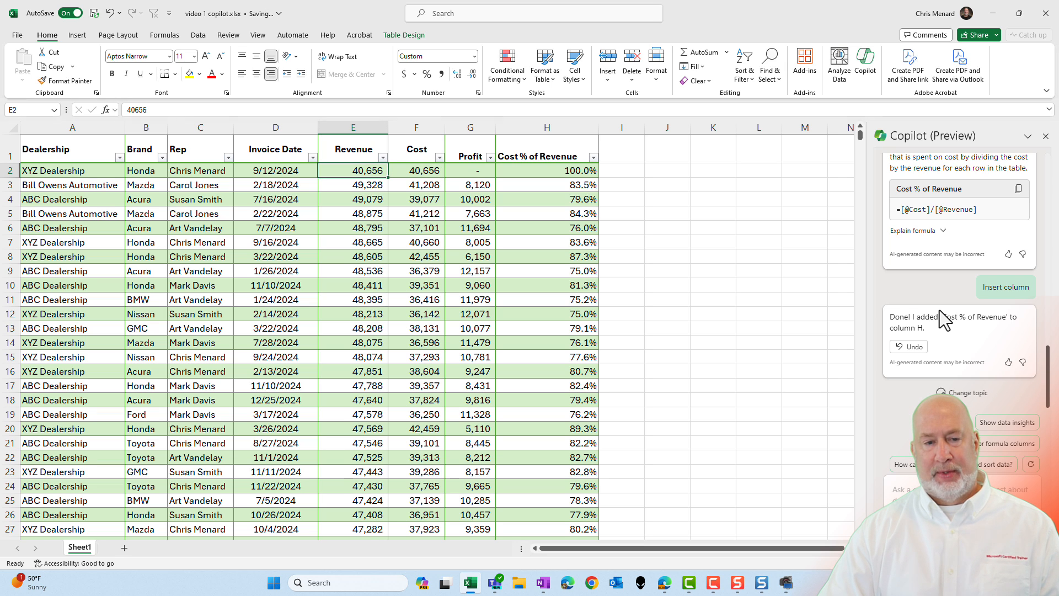
type("1")
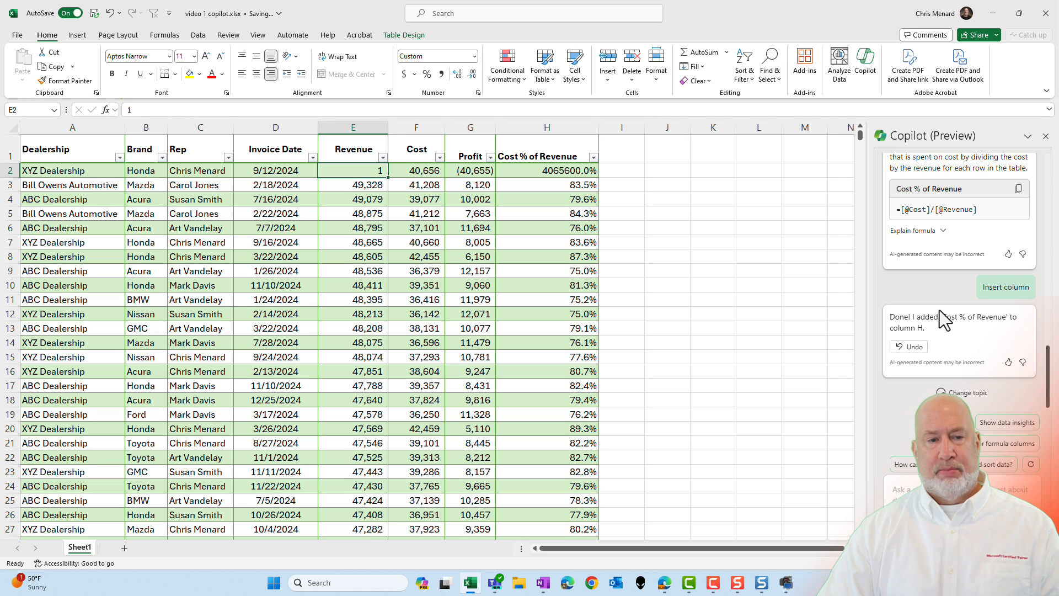
type("49723.4387201015")
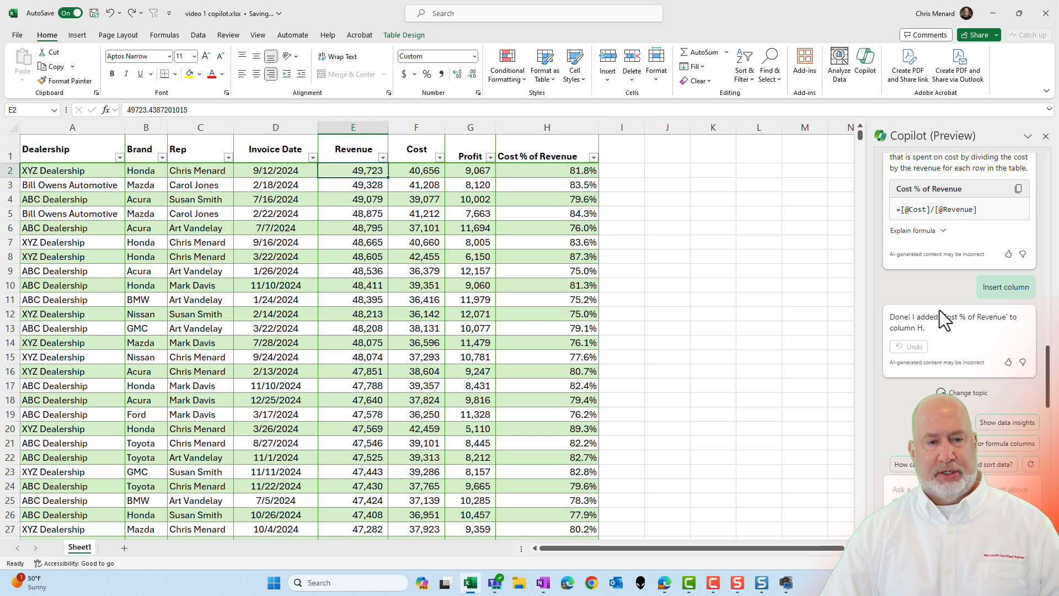
left_click(547, 170)
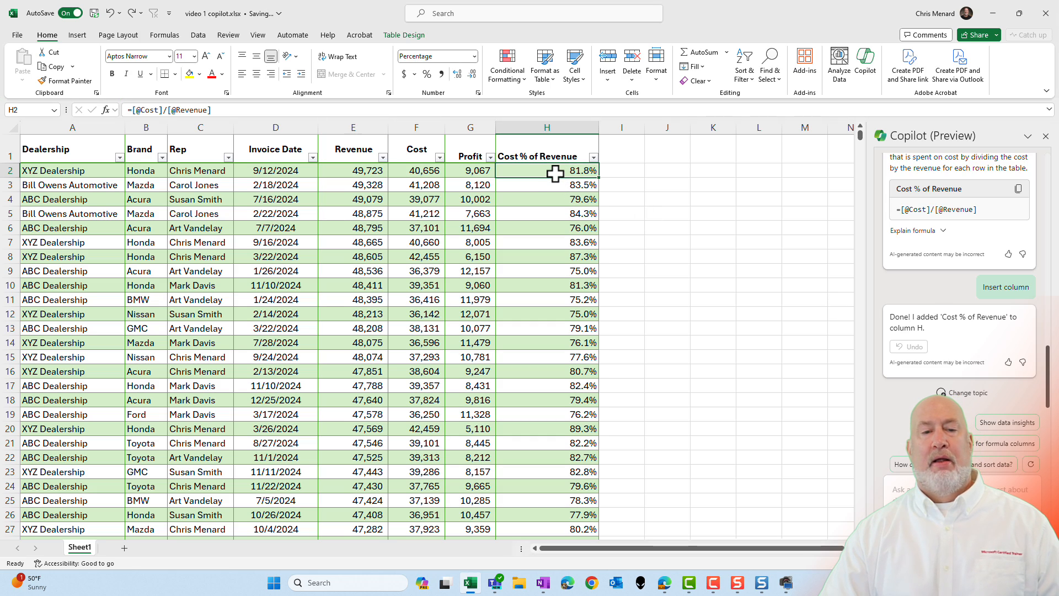